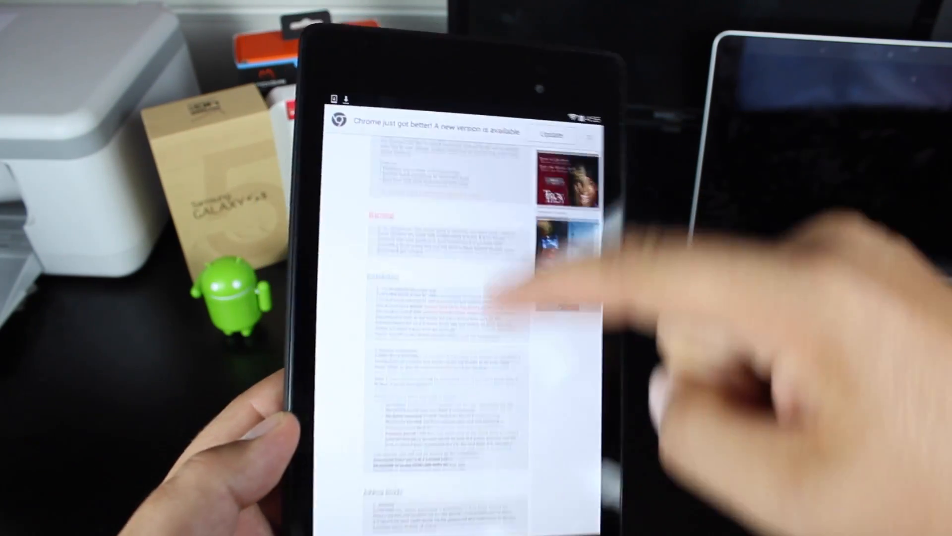
- Leave MultiROM Manager and return to the tablet's home screen
scroll(down, 3)
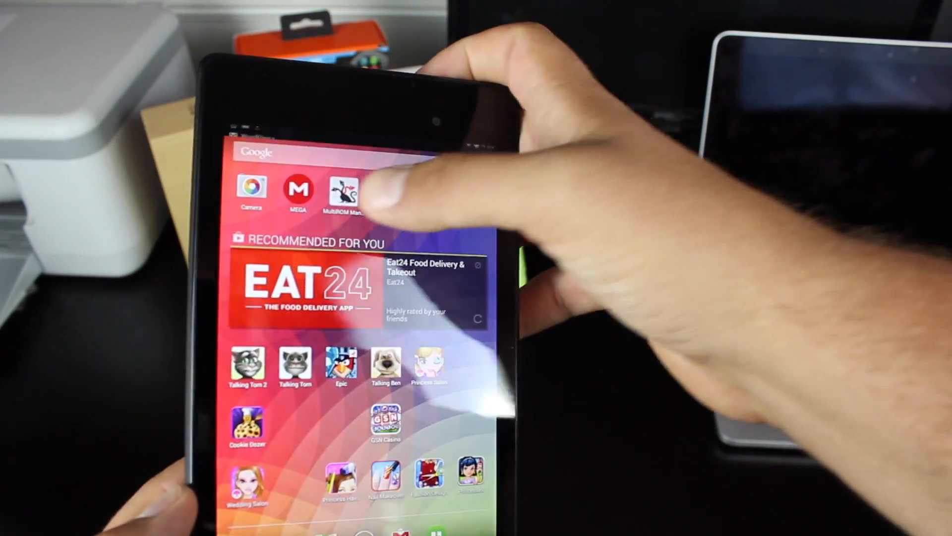
click(342, 189)
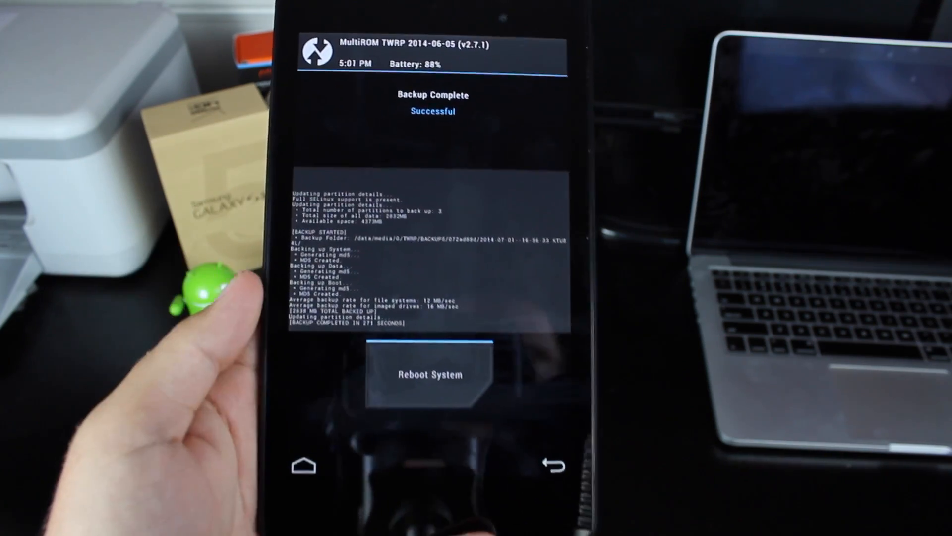
- Dismiss the finished backup and confirm it appears in the Restore list
click(552, 465)
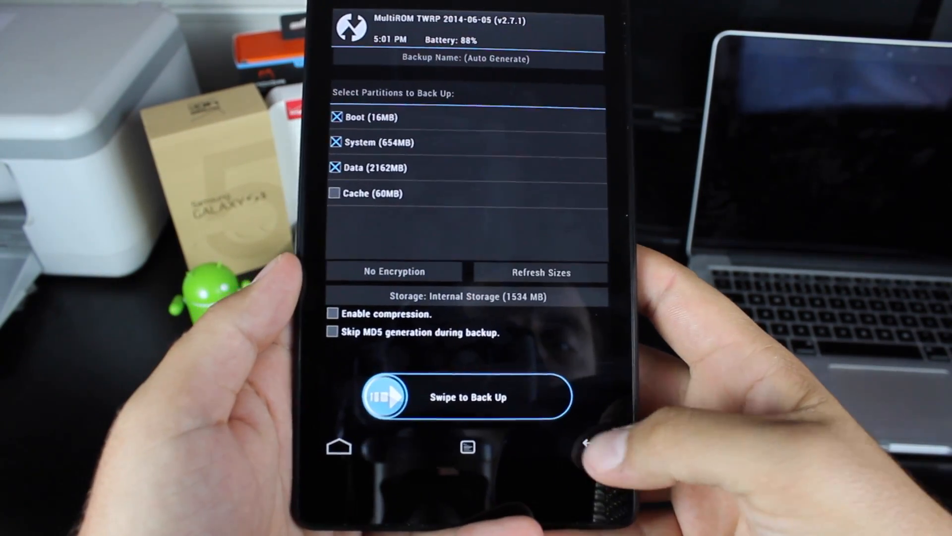
click(586, 446)
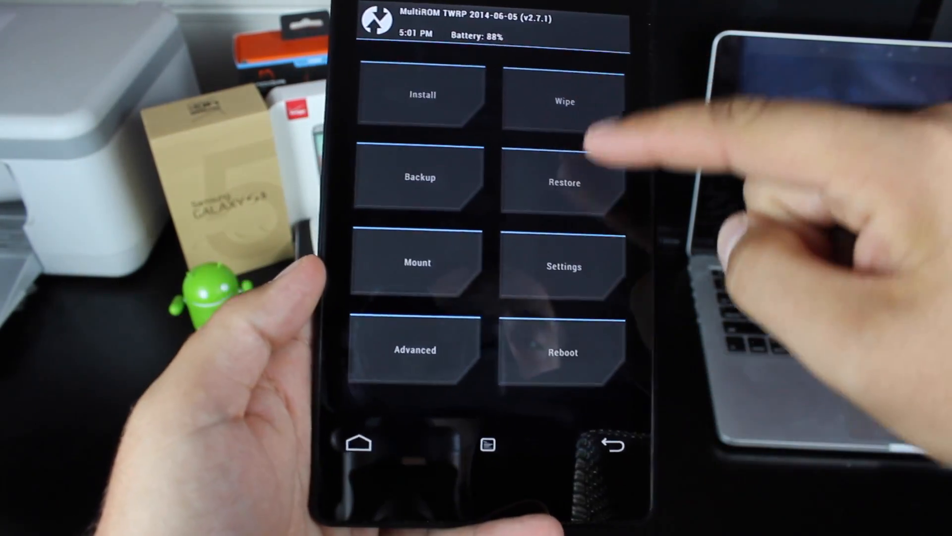
click(563, 183)
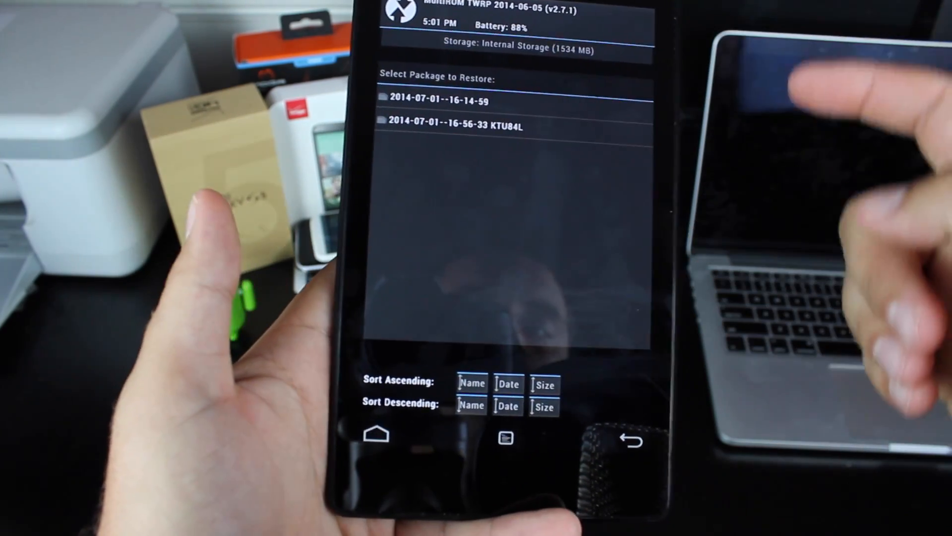
click(632, 437)
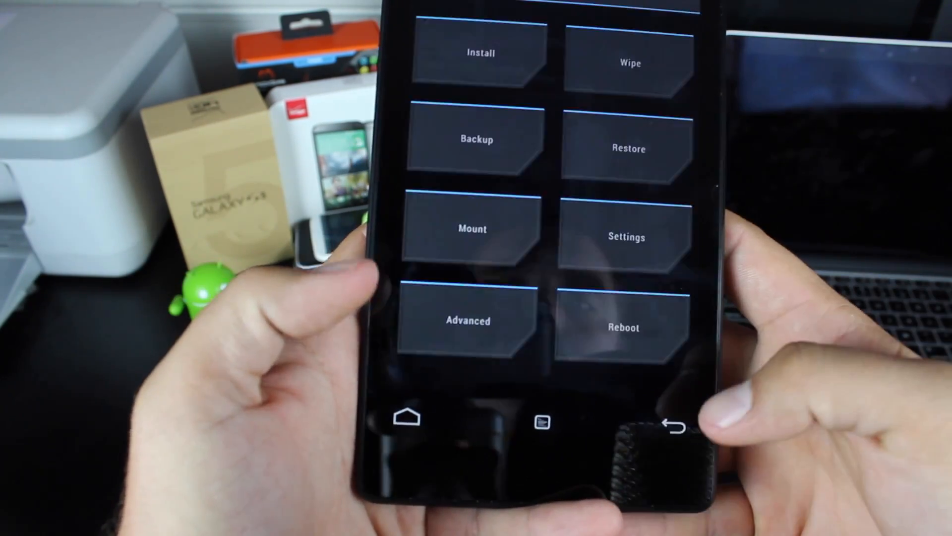
- Factory reset data and cache, then select lpv79_flo.zip from /sdcard/Download to install
click(630, 63)
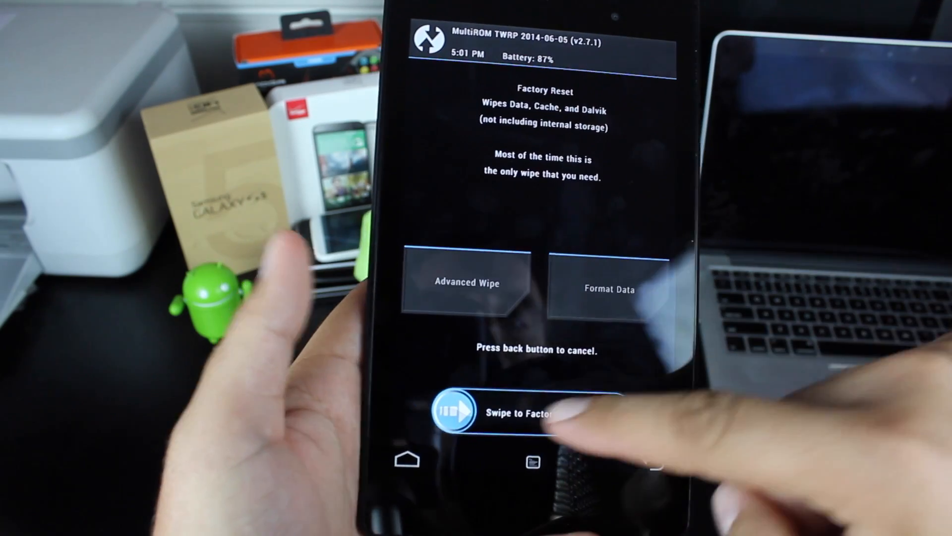
drag(452, 411, 619, 410)
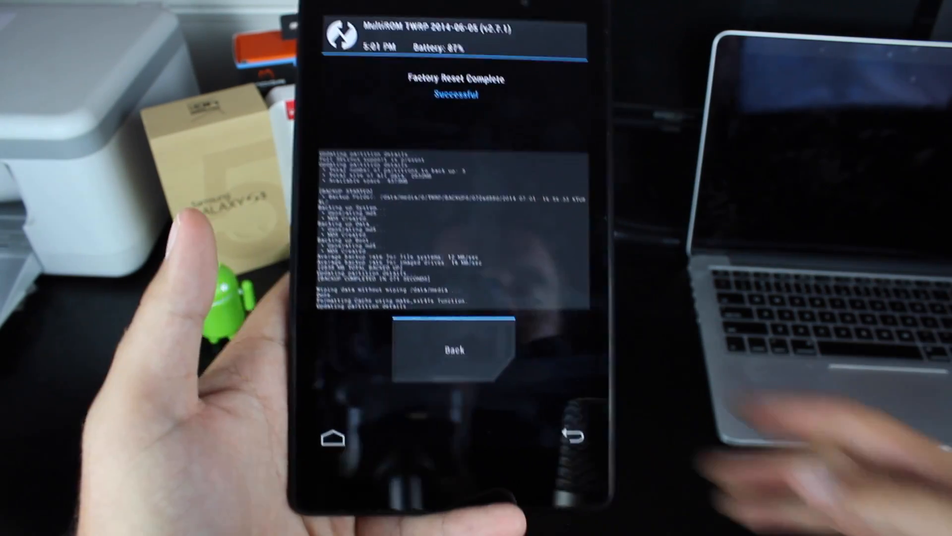
click(450, 350)
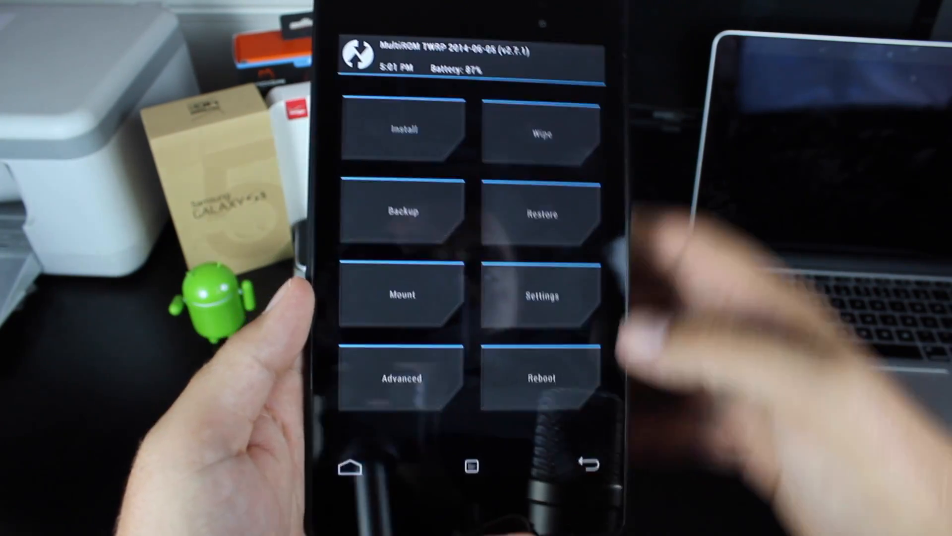
click(401, 128)
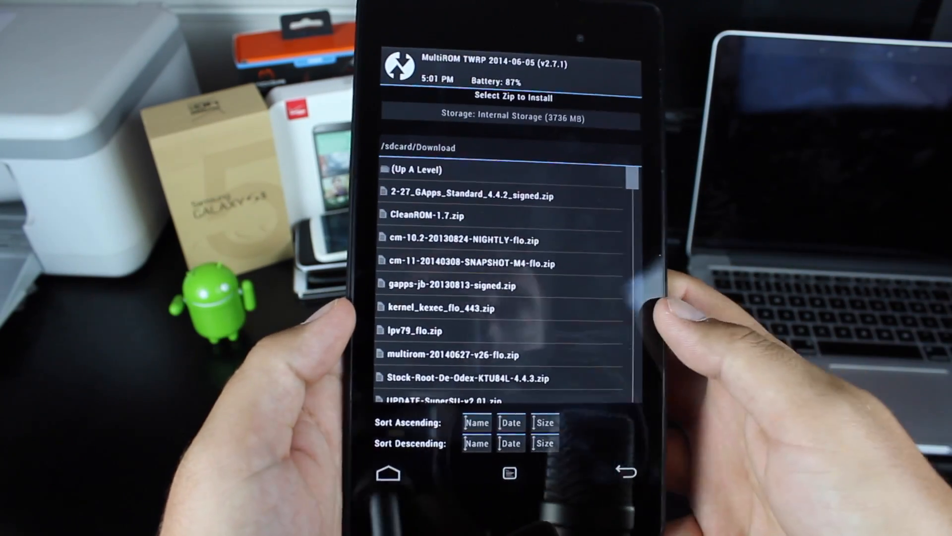
click(413, 331)
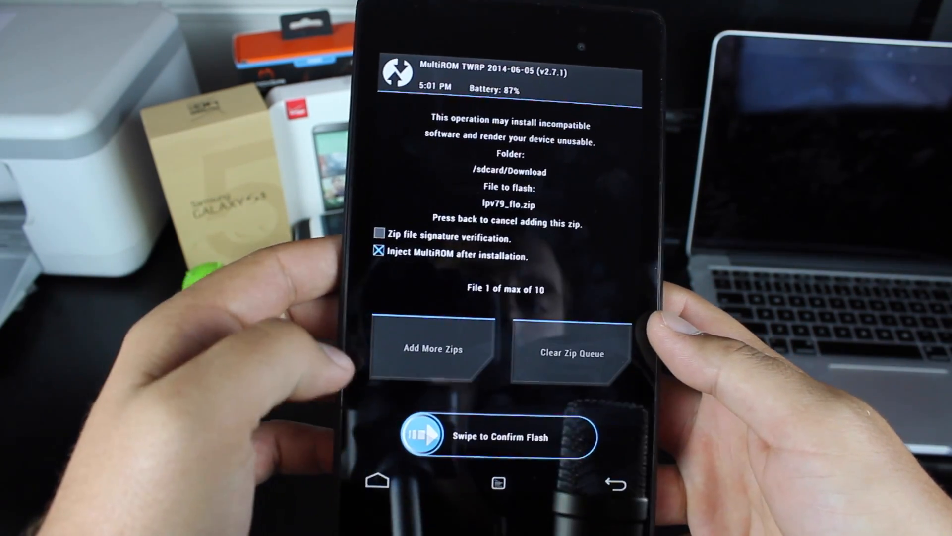